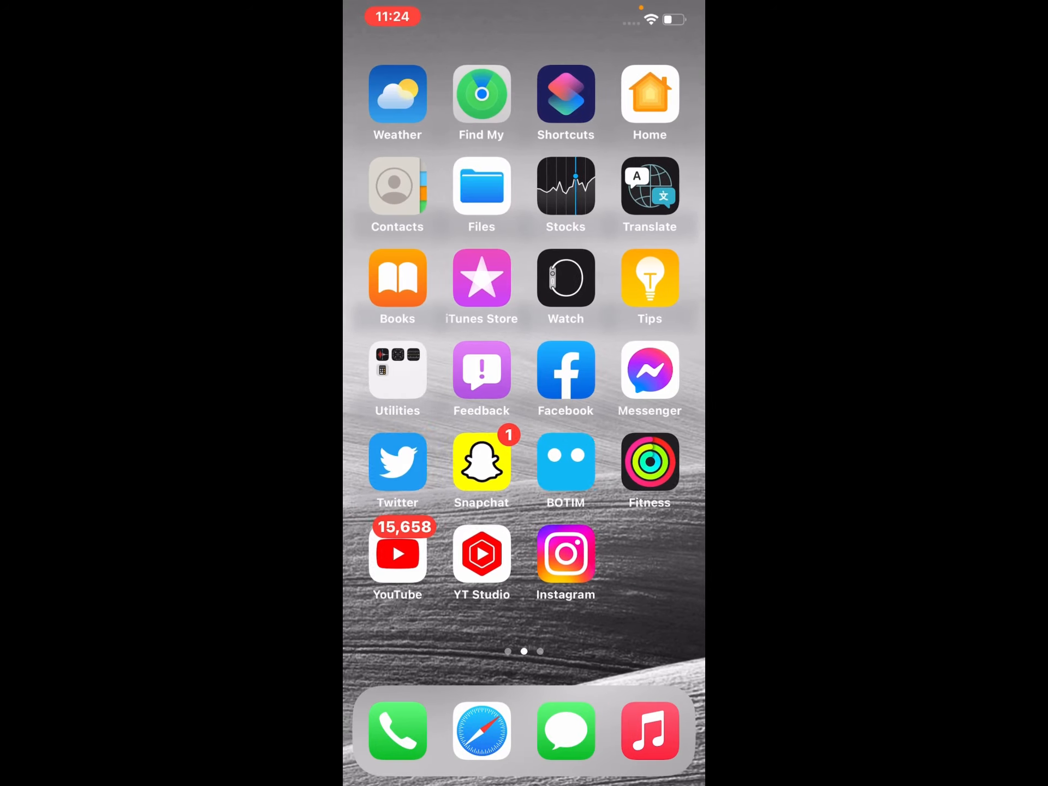
Step: Browse all three Home Screen pages and return to the first page with Settings
scroll(right, 3)
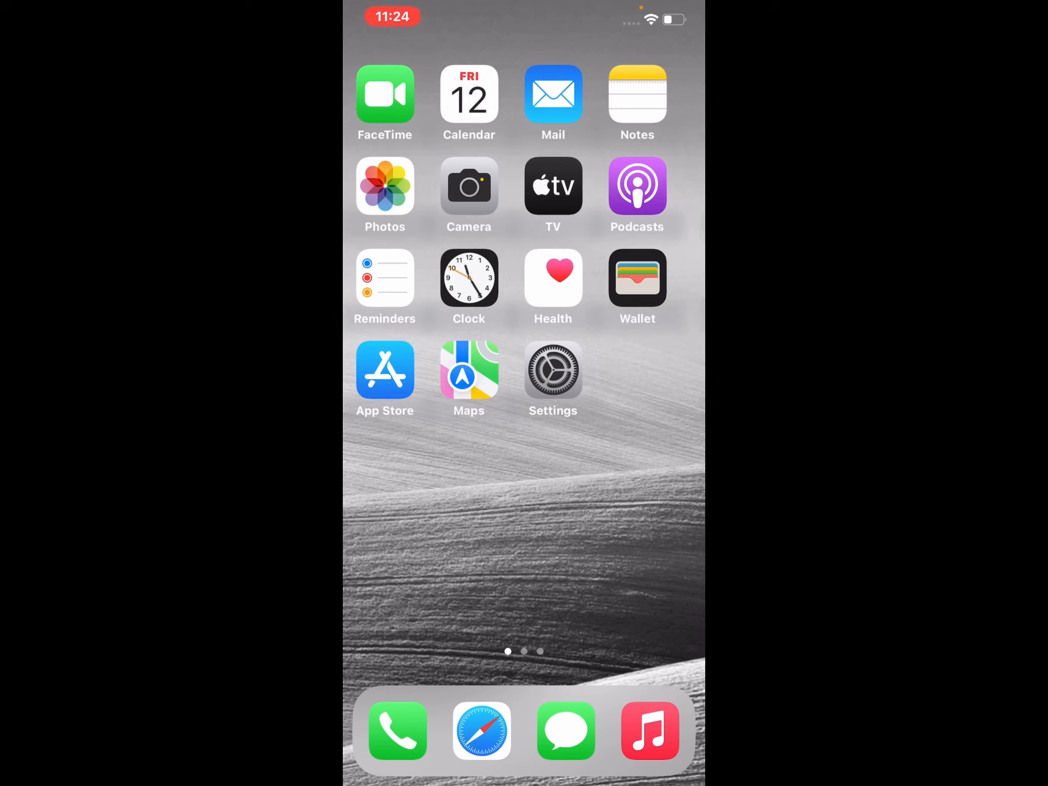
scroll(left, 3)
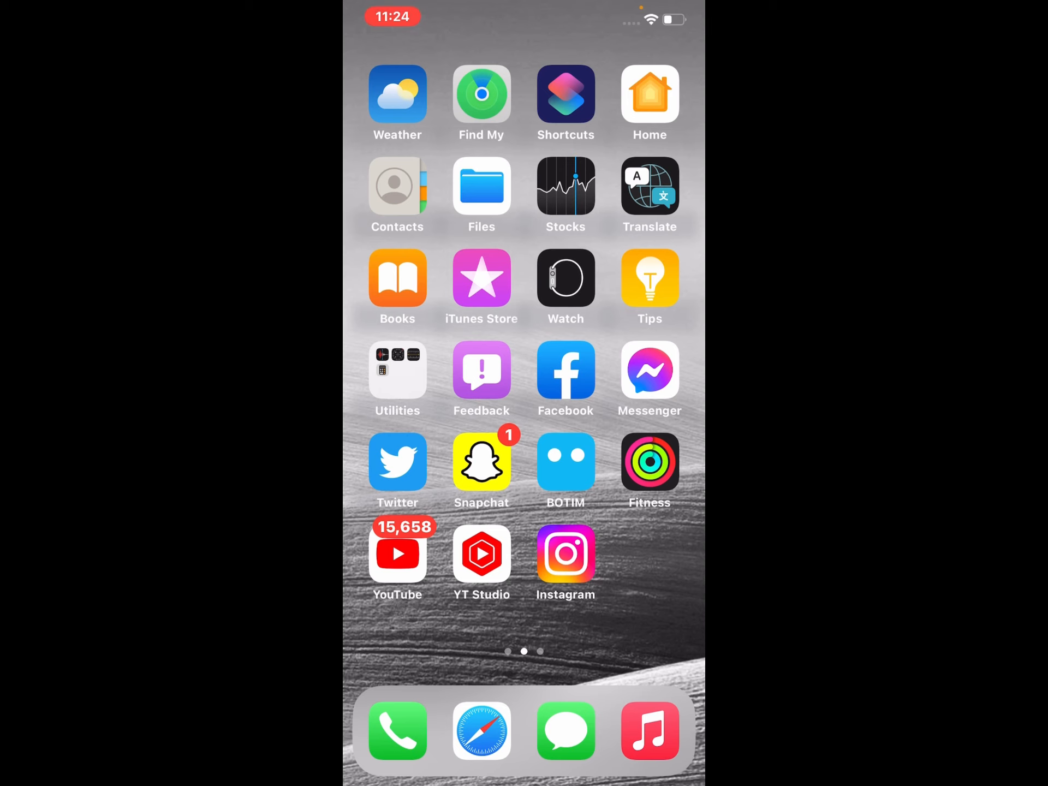
scroll(left, 3)
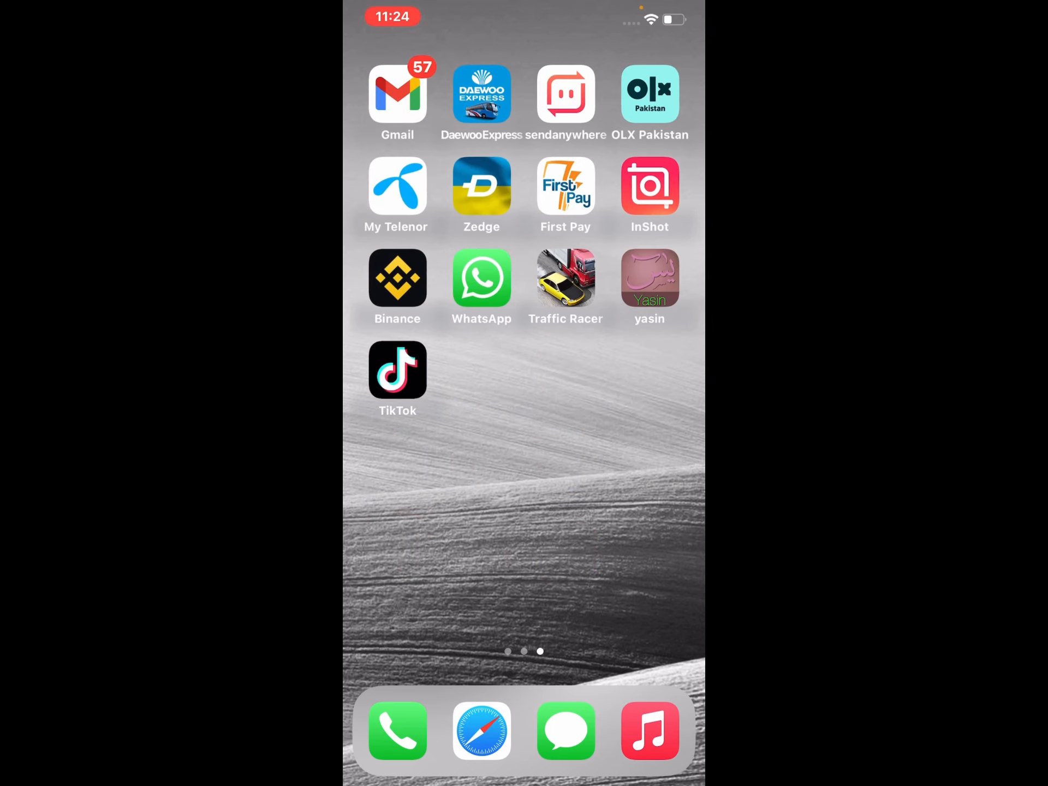
scroll(right, 3)
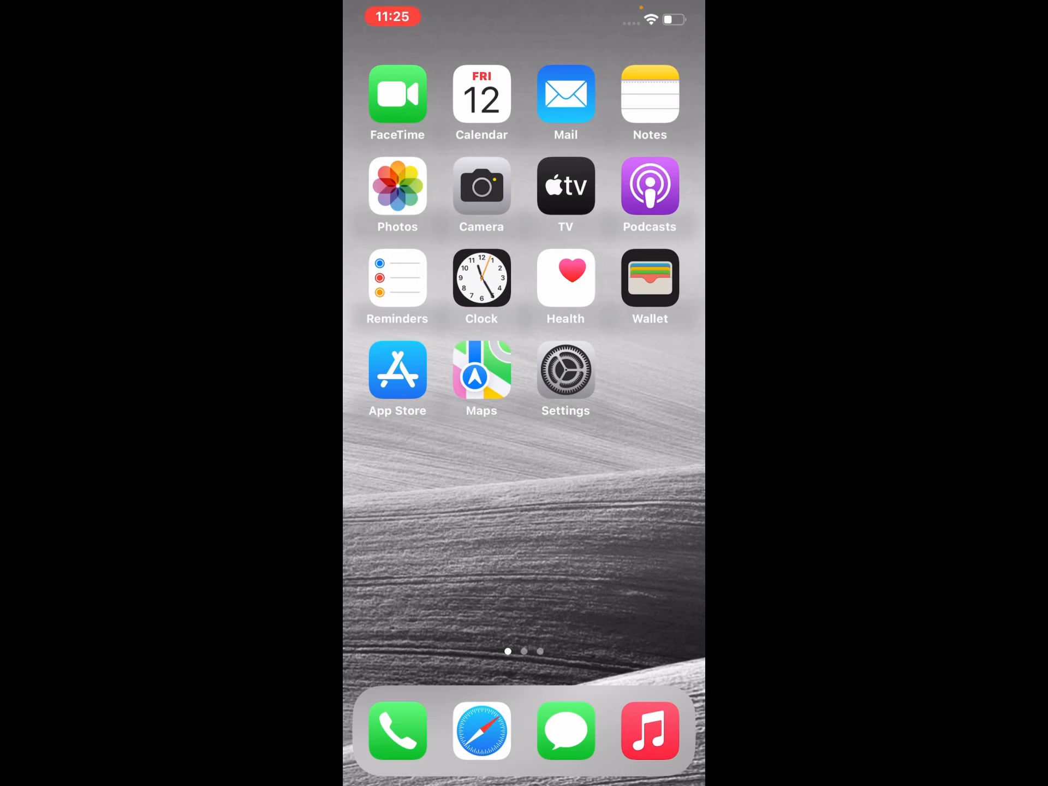
Step: Launch Settings and scroll down to the app entries like Mail, Phone and Safari
click(566, 369)
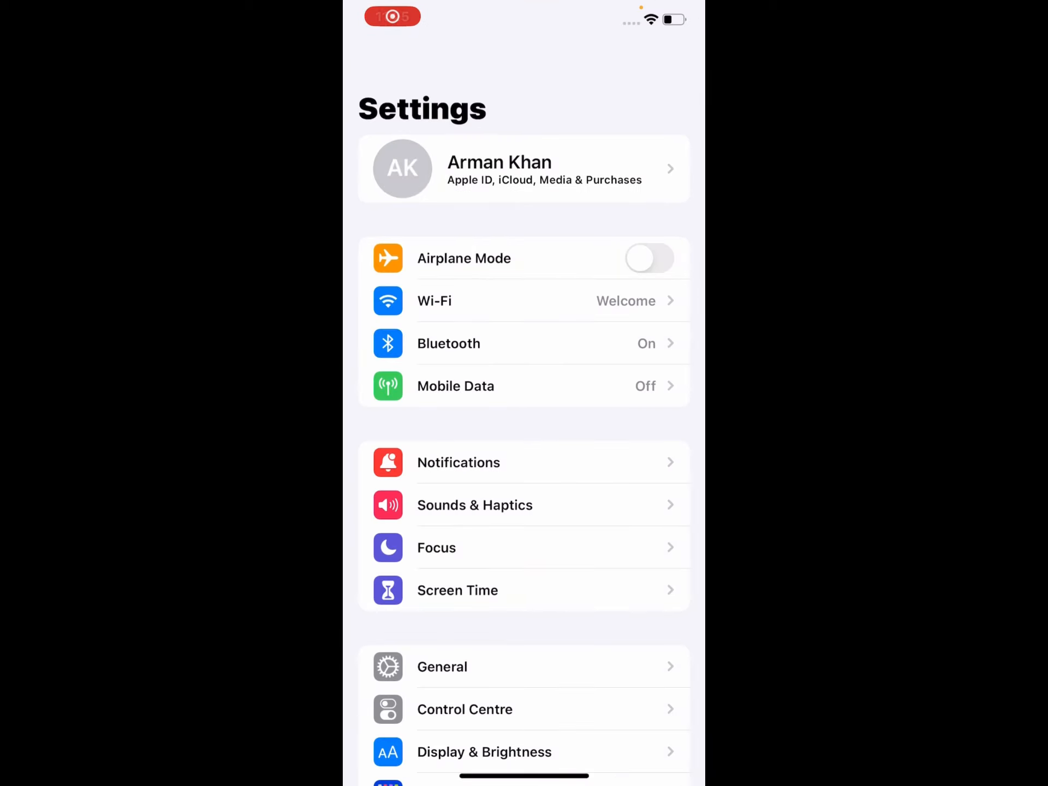
scroll(down, 3)
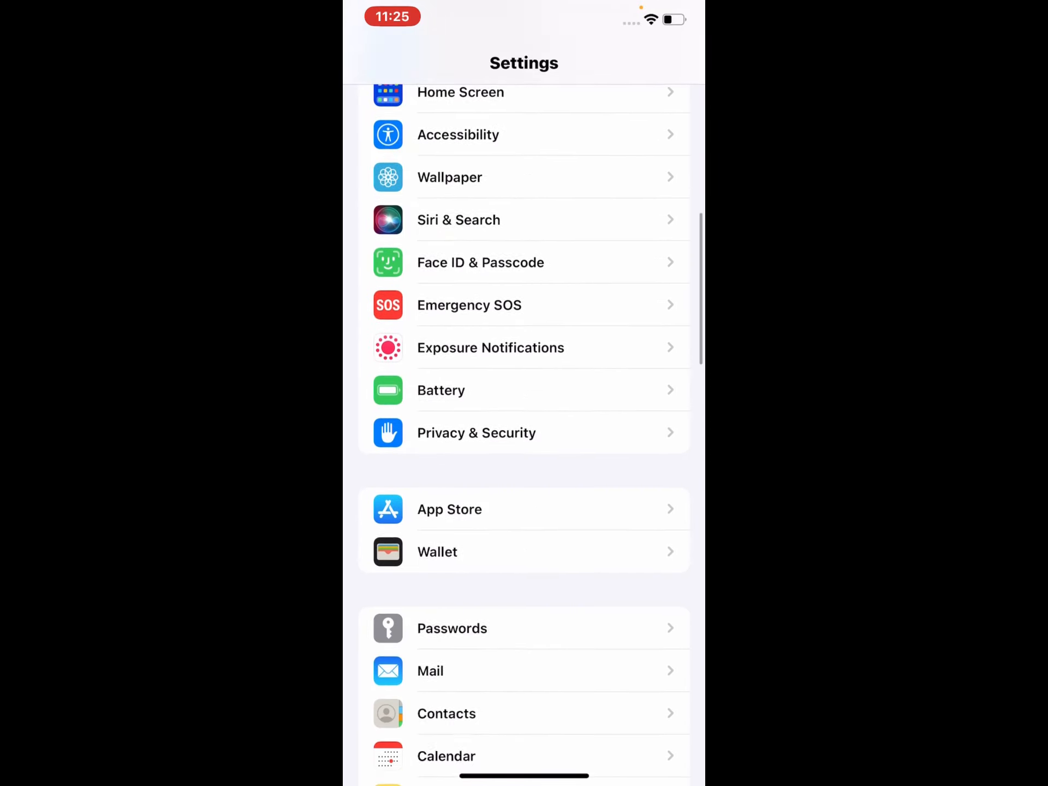
scroll(down, 3)
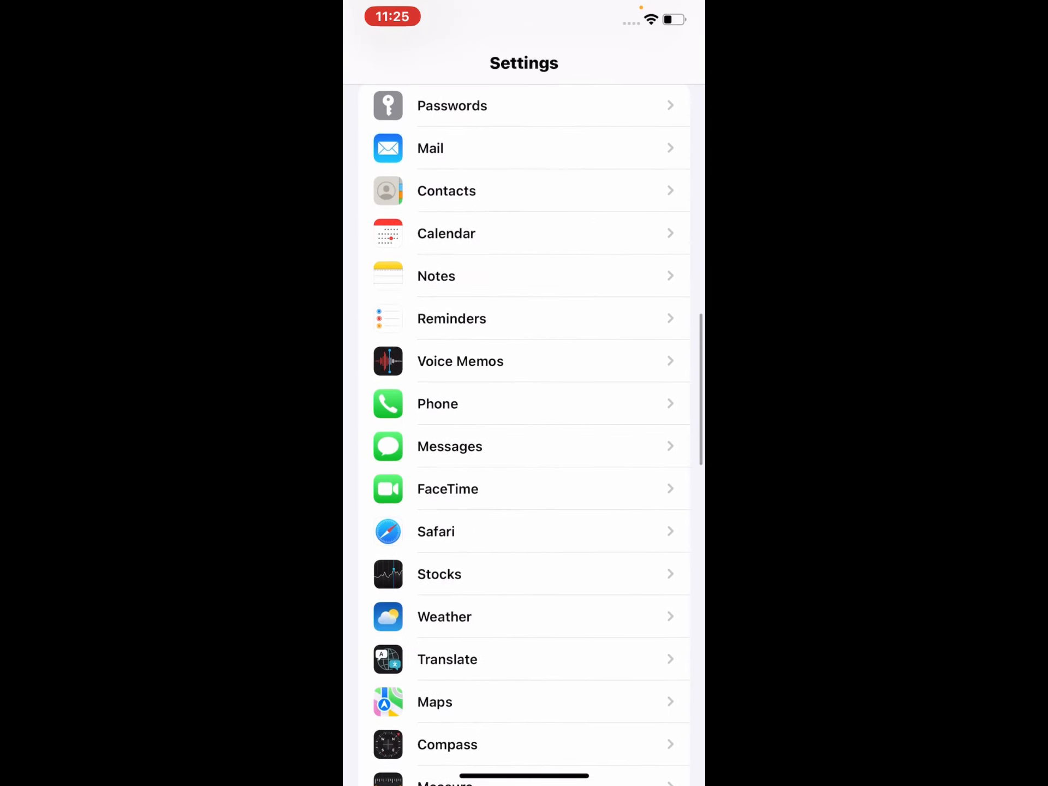
Step: Open Safari's settings, scroll to Privacy & Security, and switch on Block All Cookies
click(435, 531)
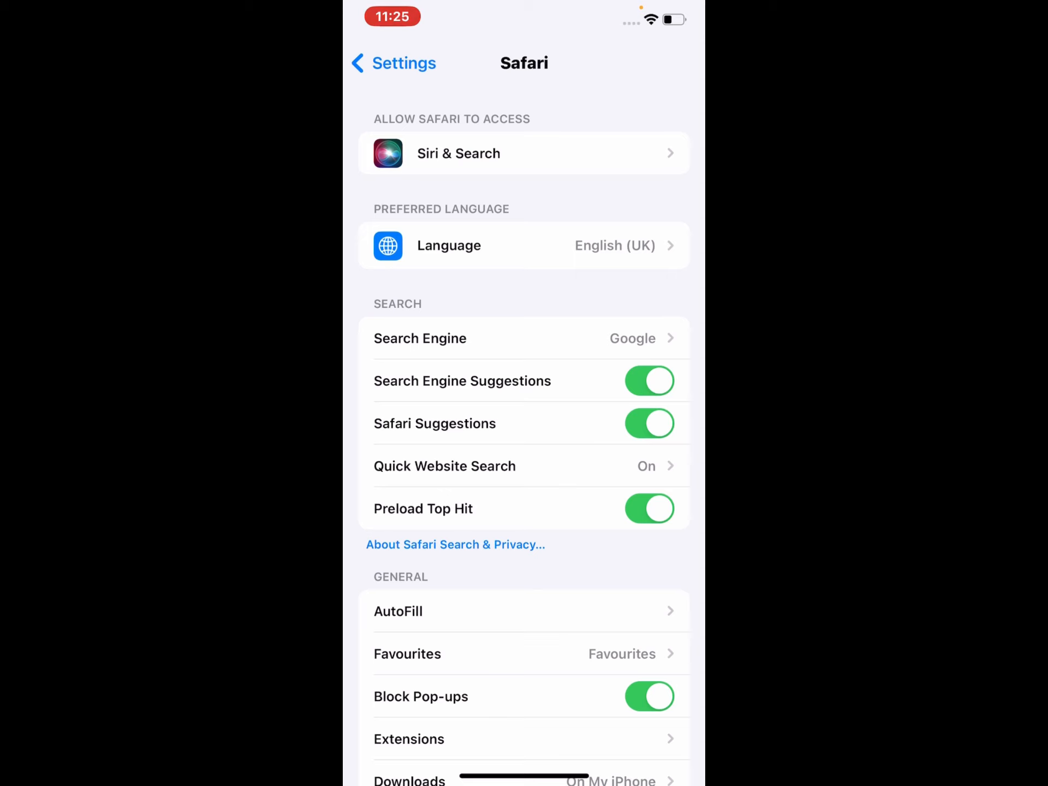
scroll(down, 3)
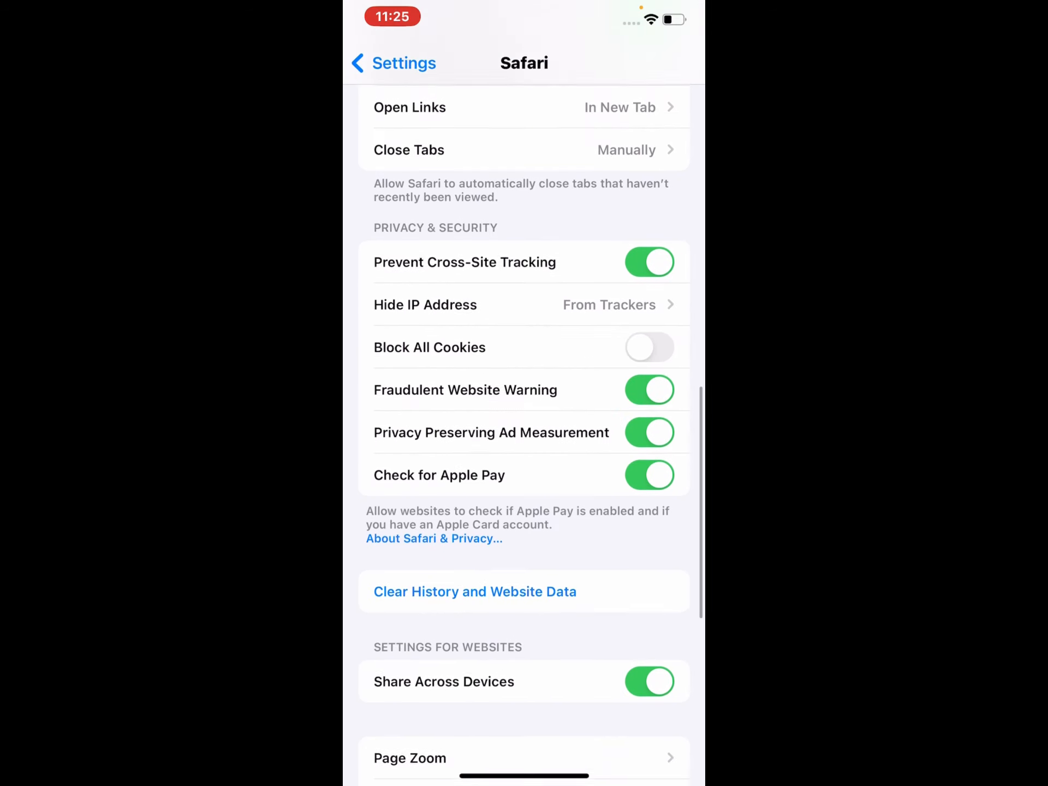
scroll(down, 3)
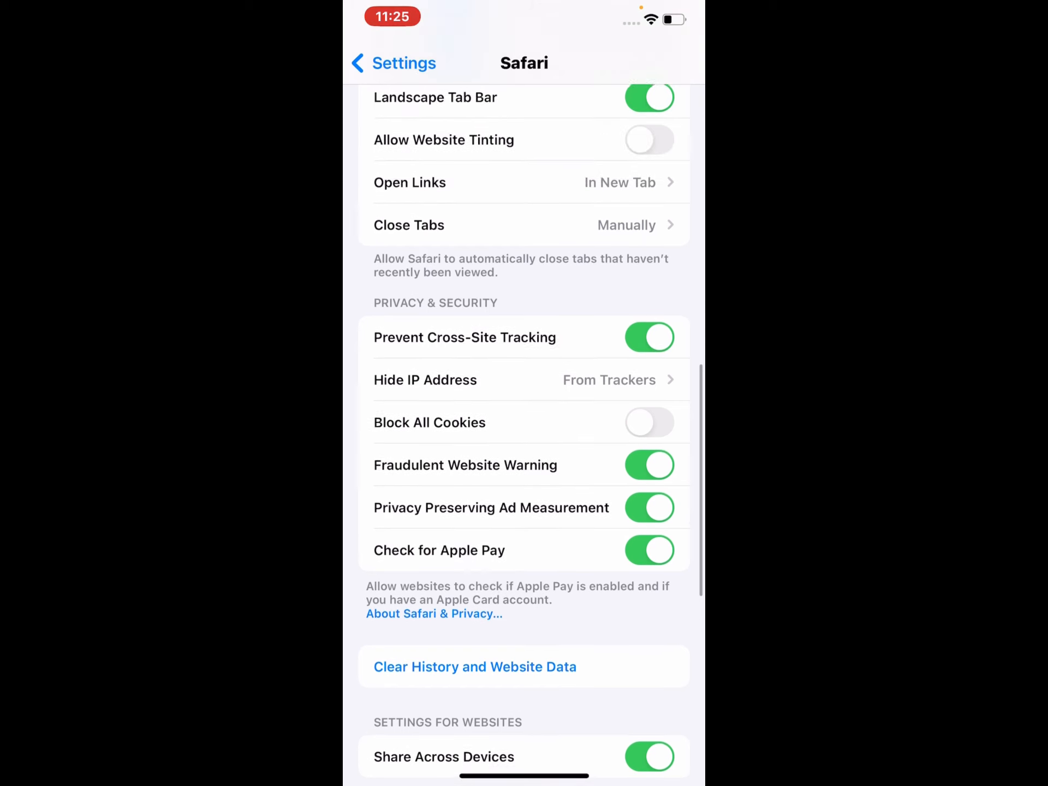
scroll(down, 3)
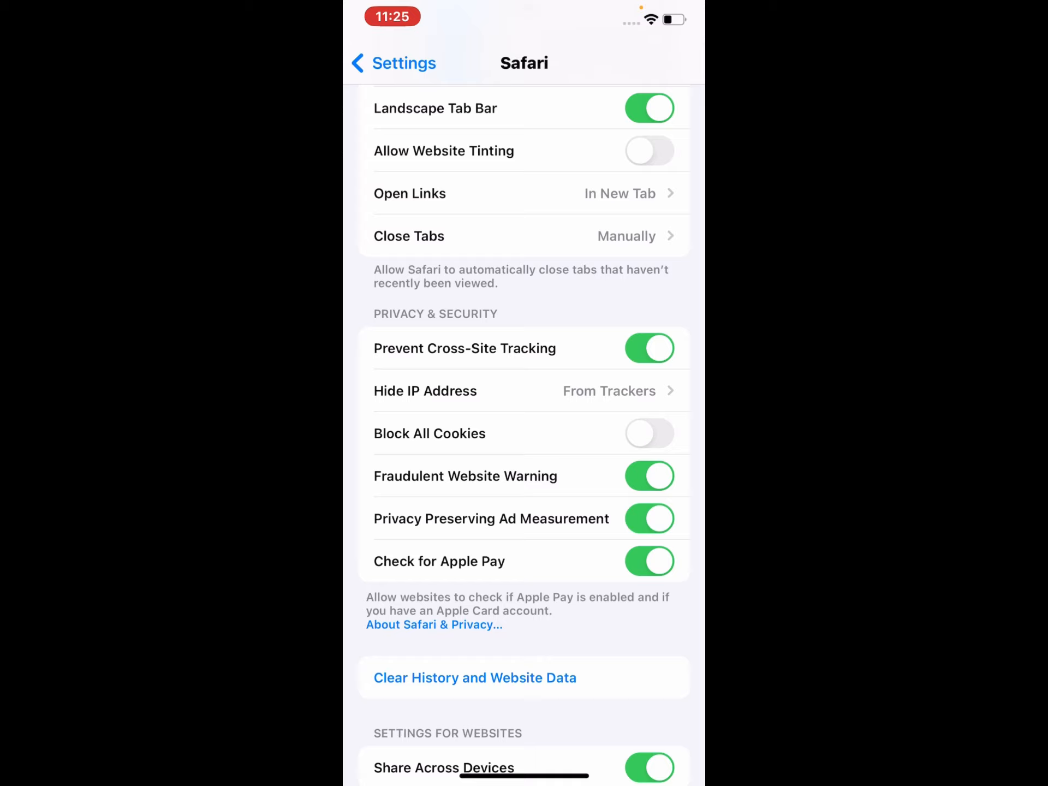
click(648, 433)
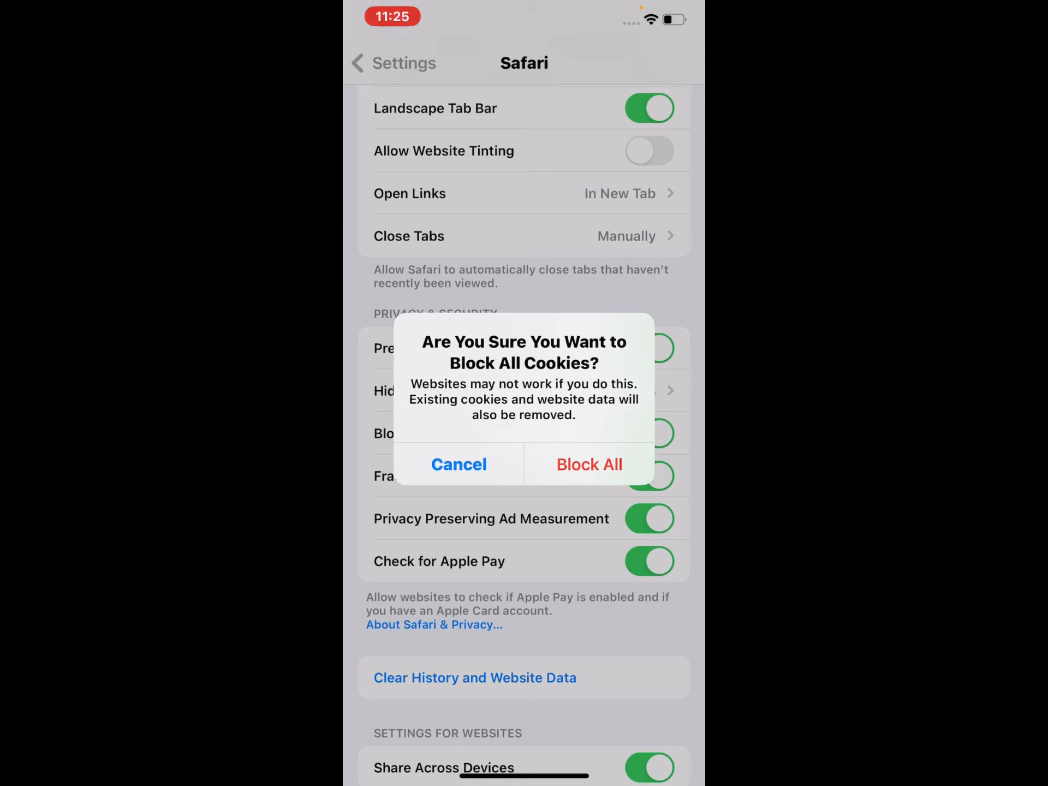
Step: Confirm Block All in the cookie-blocking alert
click(589, 464)
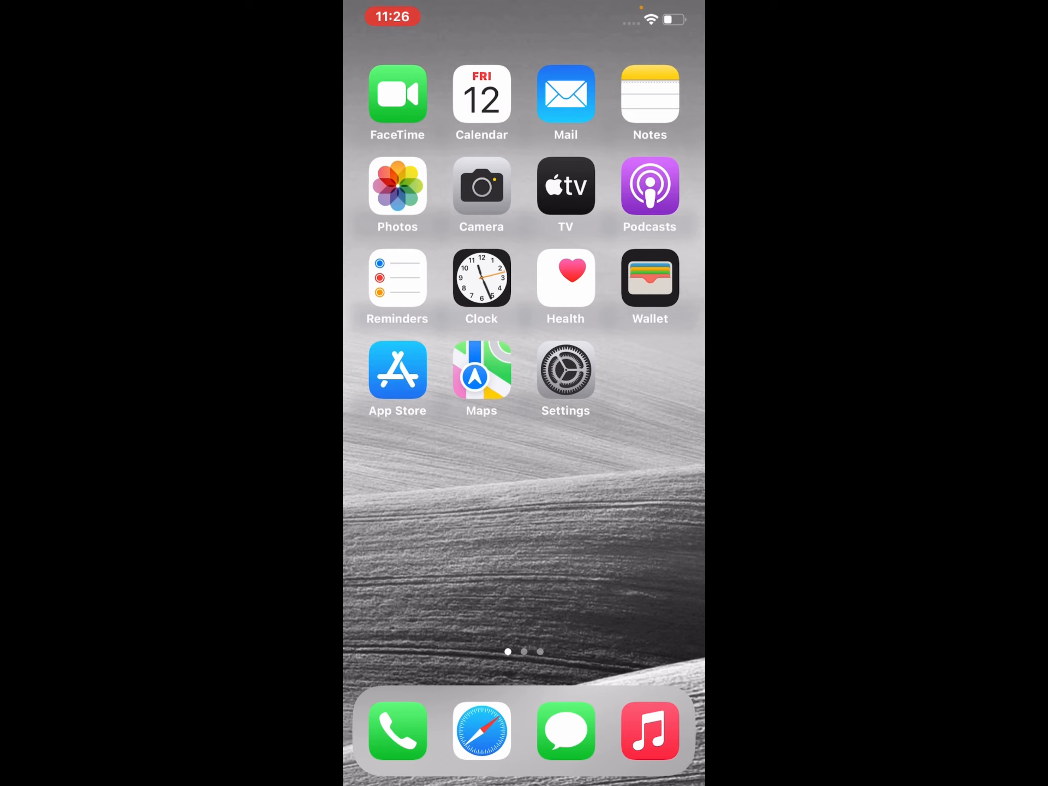
Step: Swipe to the next Home Screen page
scroll(left, 3)
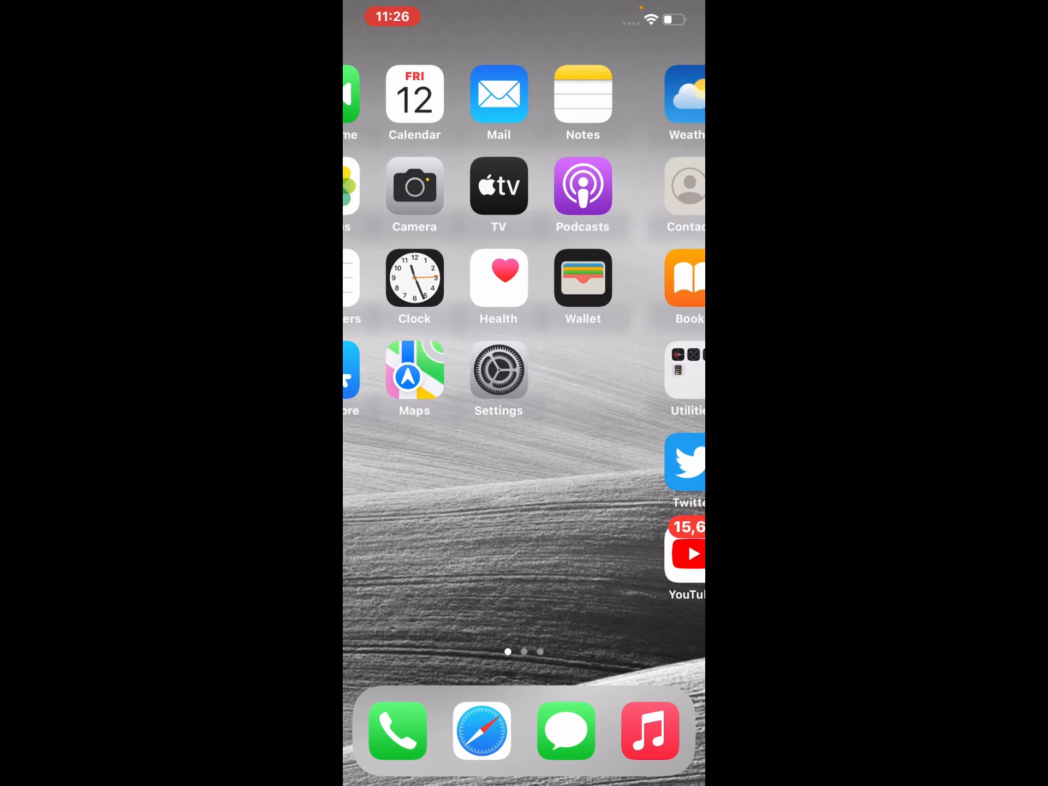